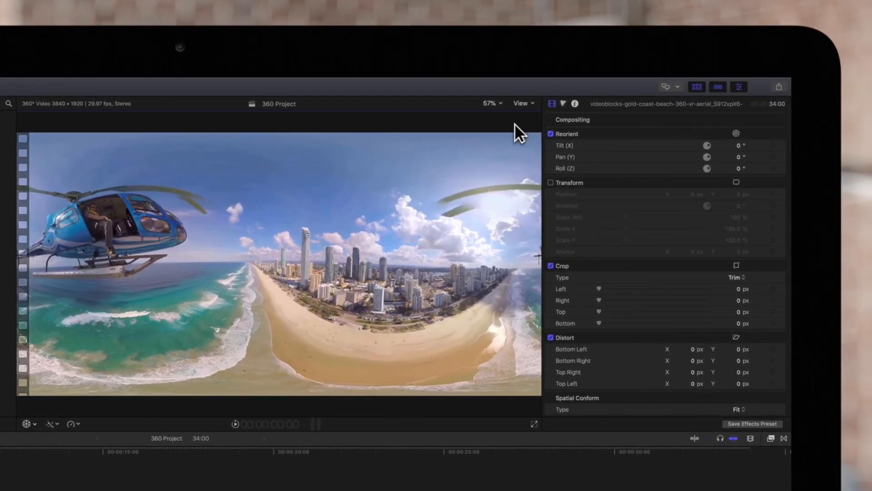
Enable the 360° Viewer from the viewer's View menu to display beside the clip.
left_click(521, 103)
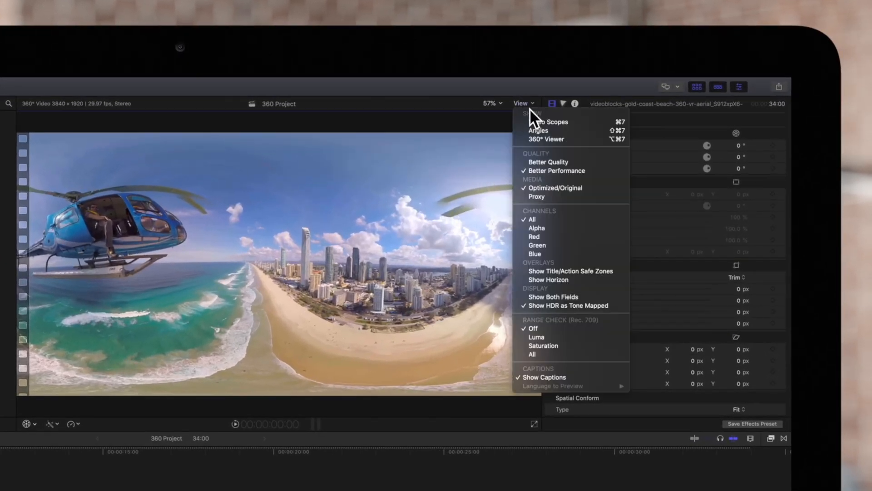
mouse_move(559, 139)
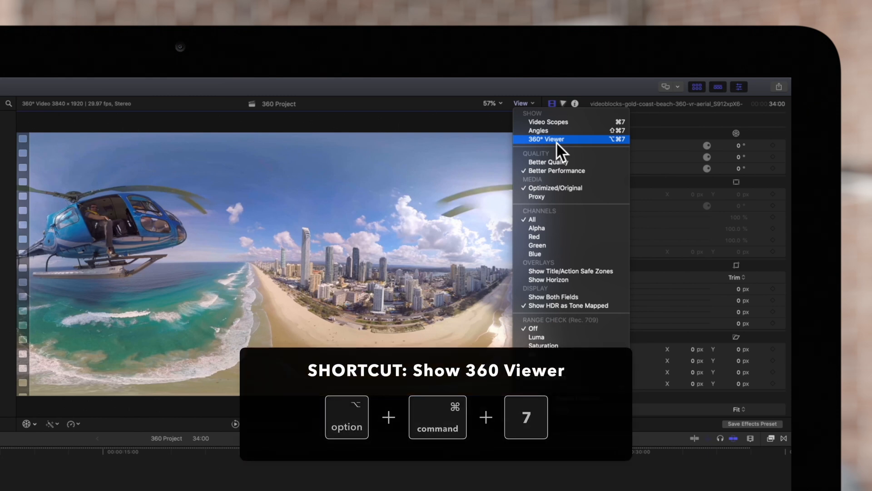
left_click(546, 139)
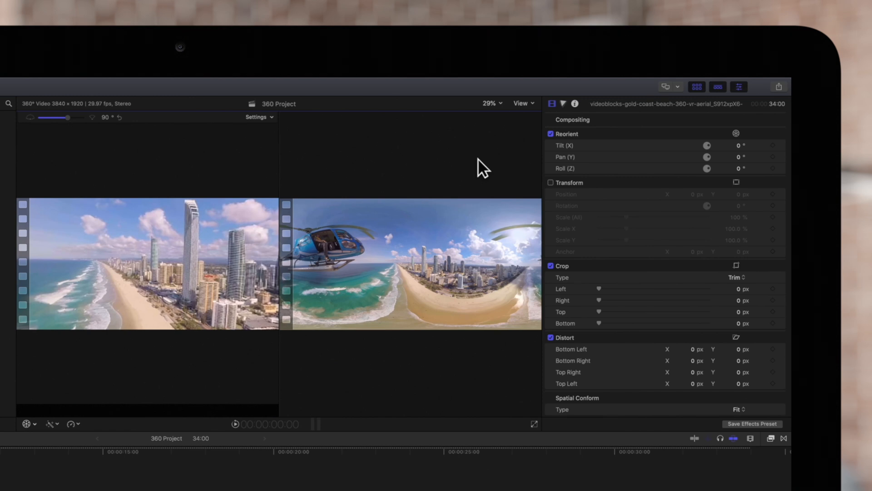
Play the 360 clip from the playhead toward its end.
key("space")
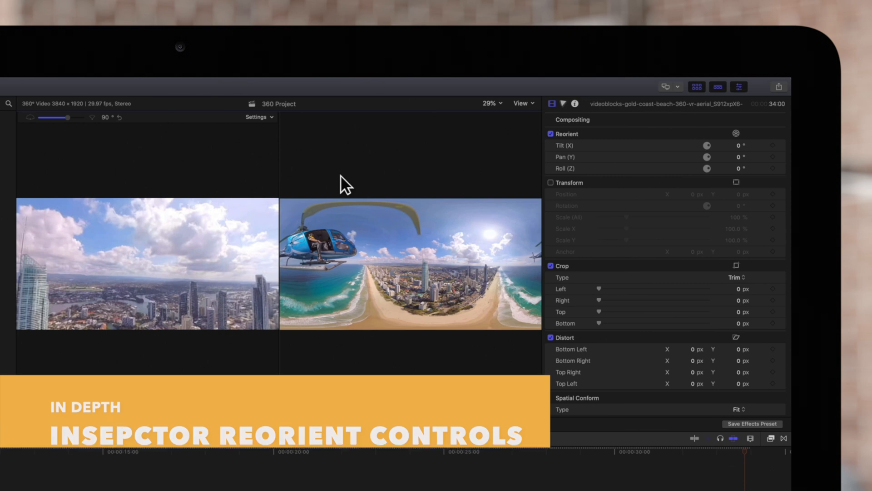
scroll("down", 3)
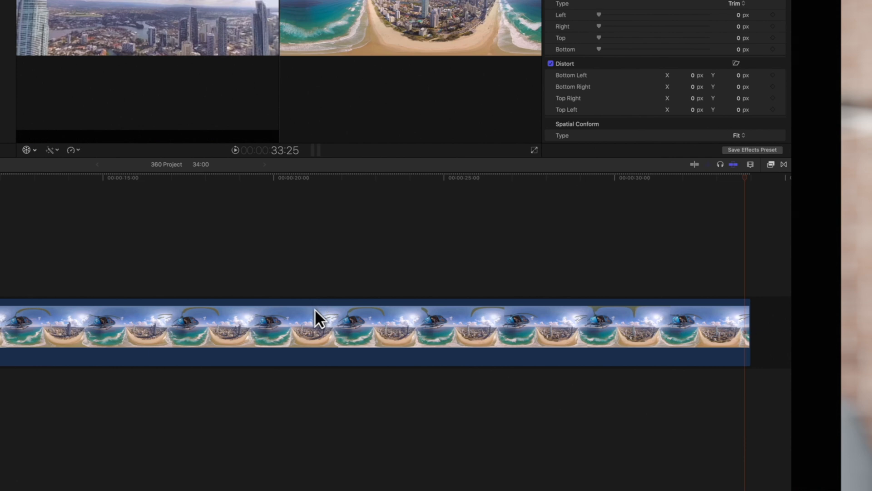
left_click(333, 327)
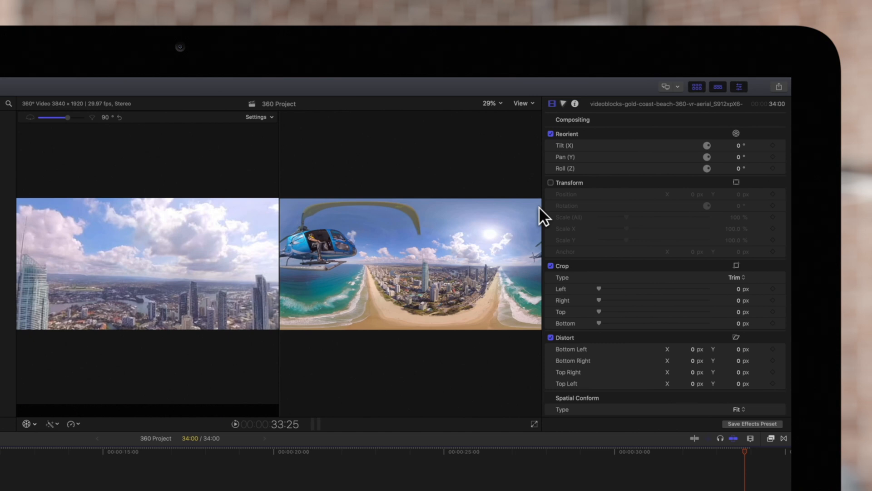
mouse_move(661, 145)
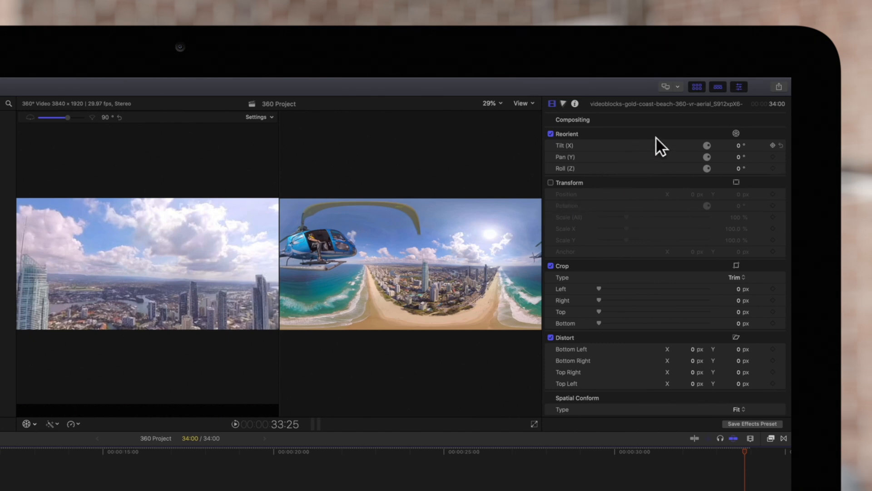
left_click(739, 87)
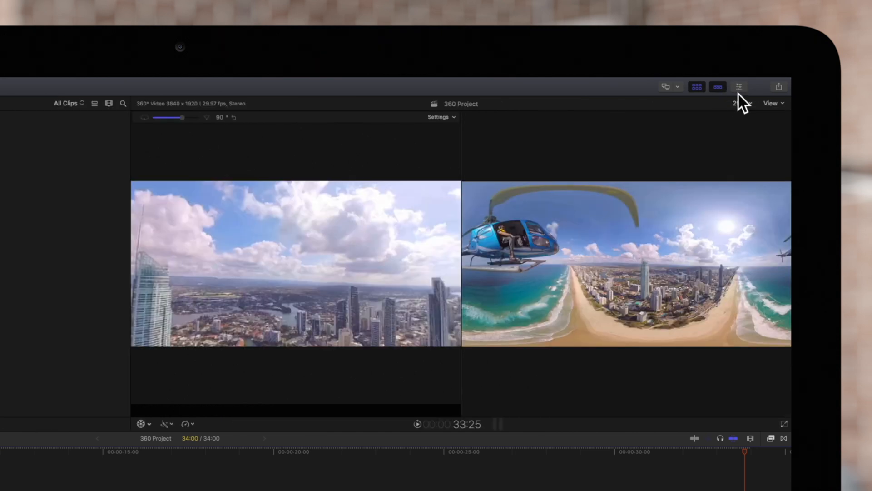
left_click(738, 87)
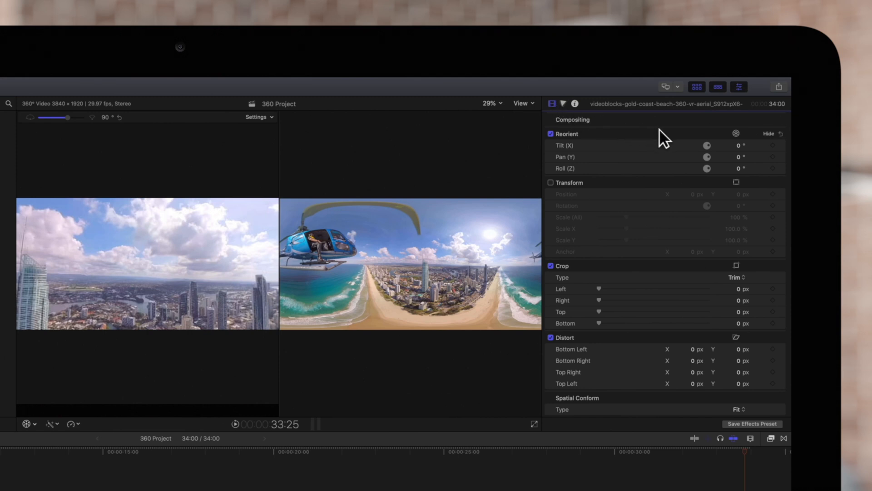
left_click(769, 134)
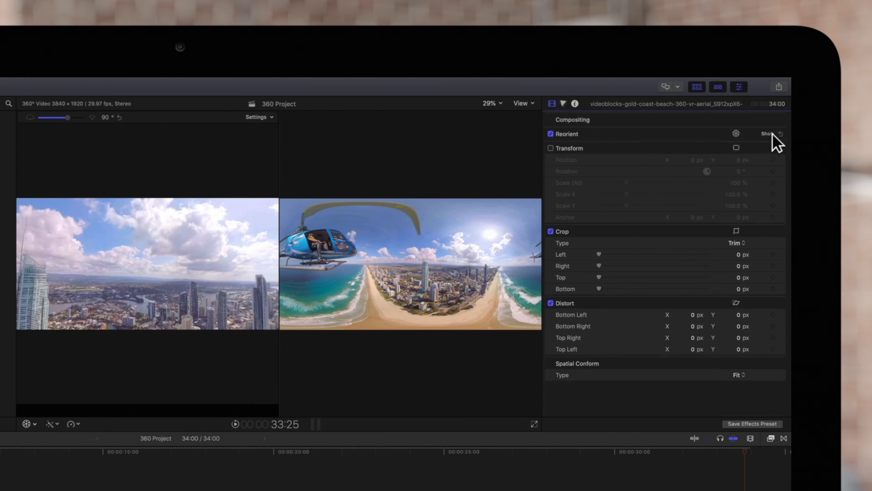
left_click(769, 133)
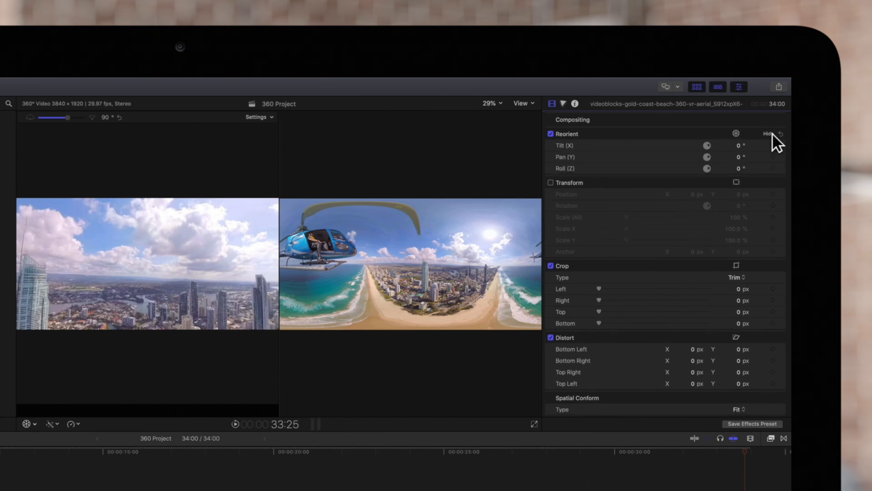
mouse_move(742, 153)
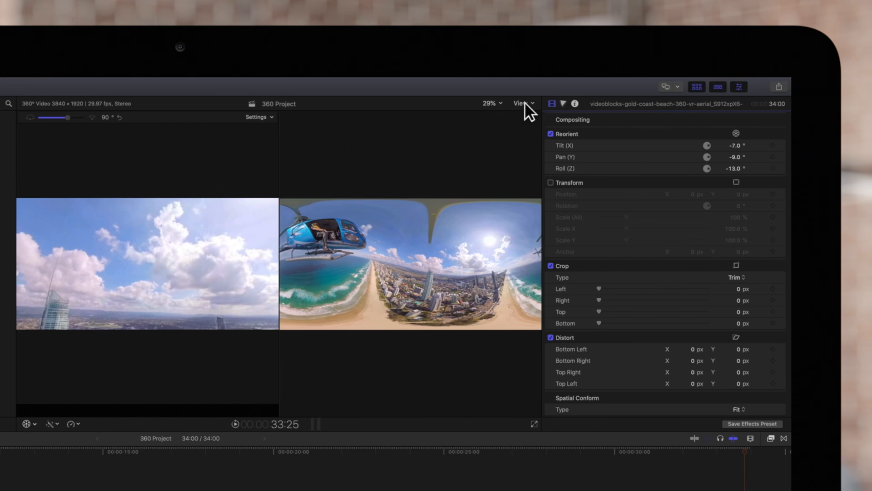
Turn on Show Horizon from the viewer's View menu.
left_click(521, 104)
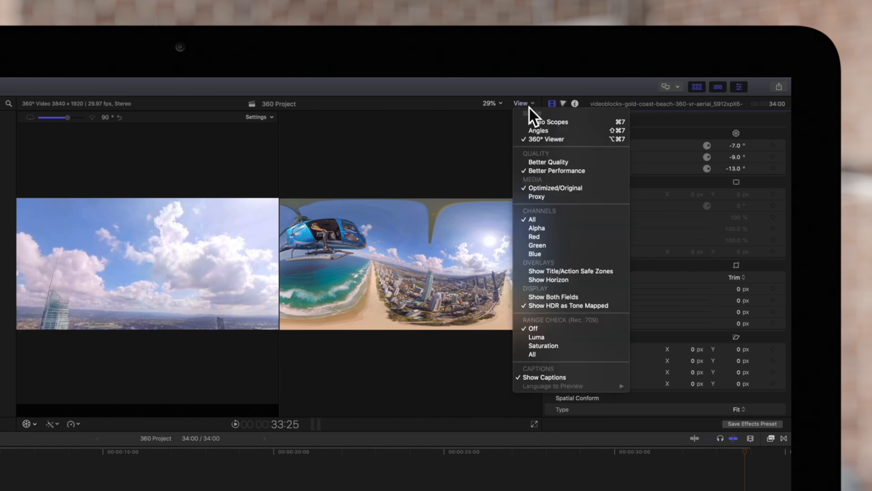
mouse_move(570, 271)
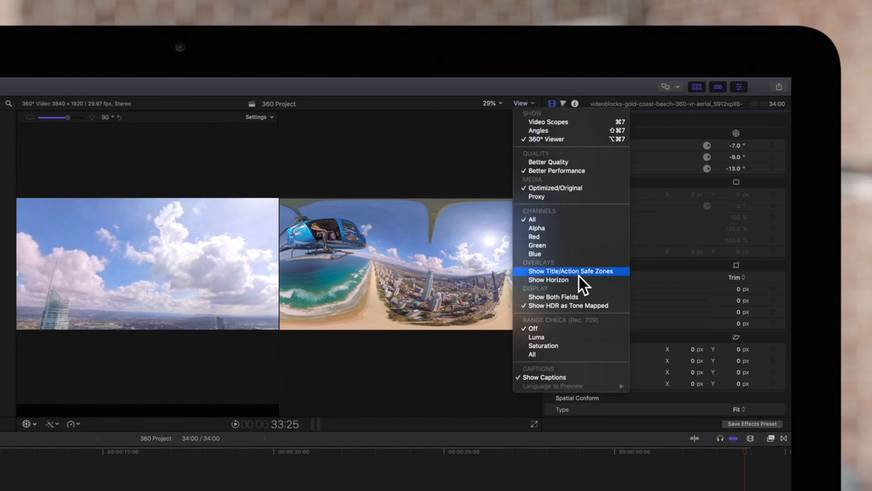
left_click(570, 271)
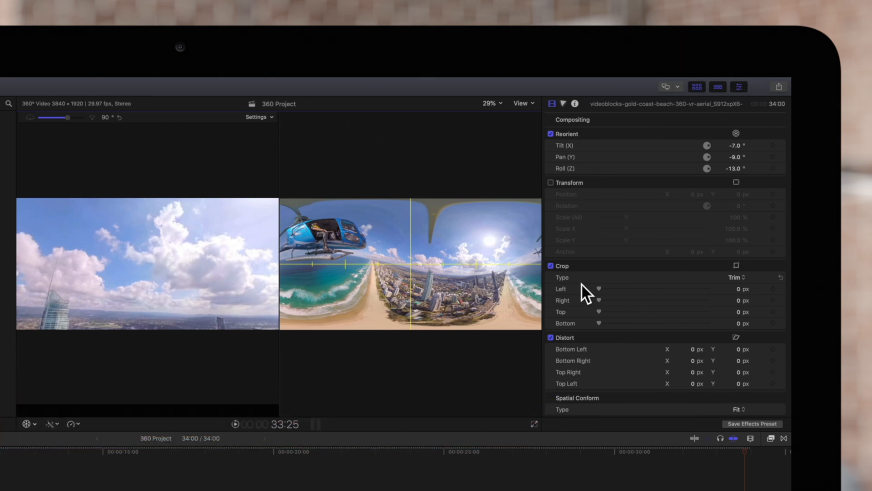
mouse_move(39, 430)
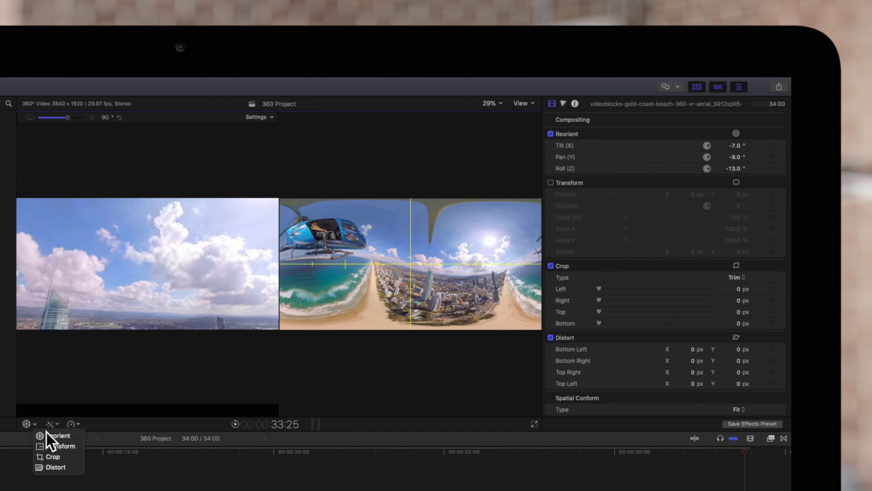
Activate Reorient in the viewer's on-screen controls pop-up.
left_click(59, 436)
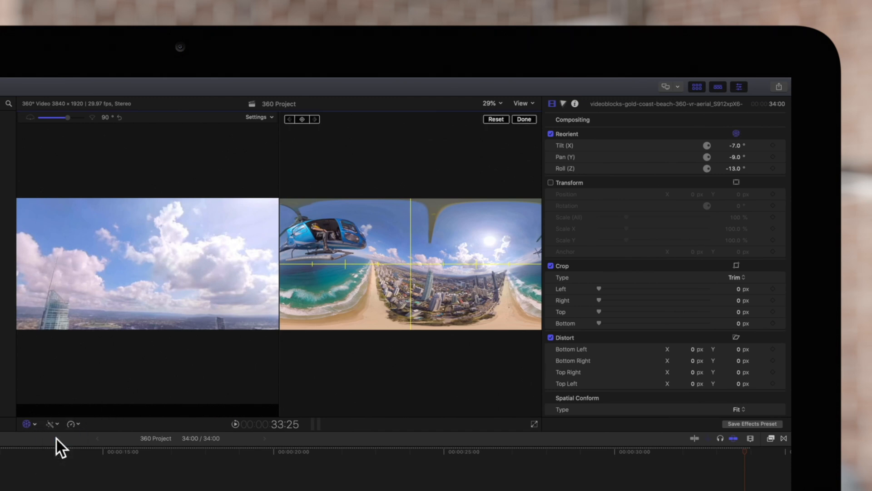
mouse_move(408, 294)
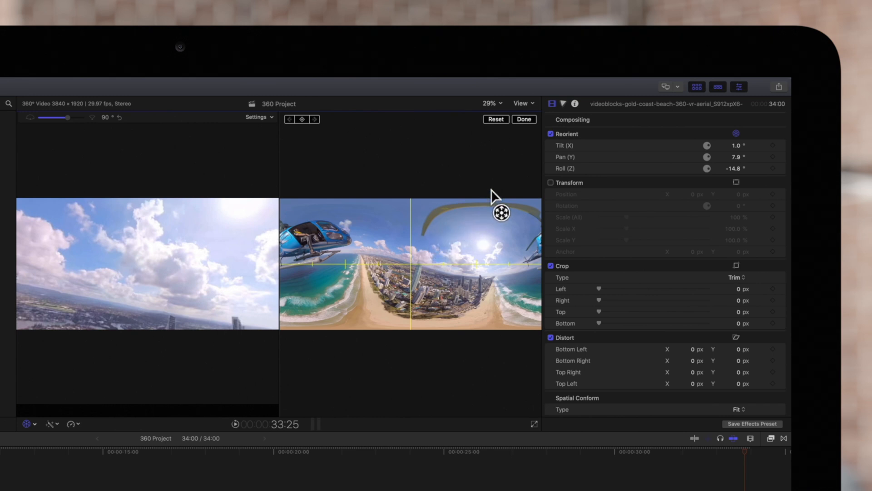
mouse_move(541, 174)
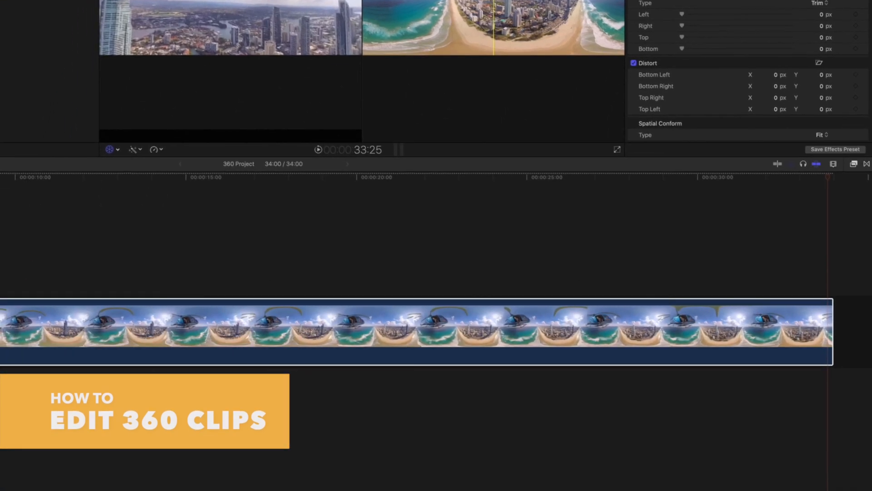
mouse_move(534, 272)
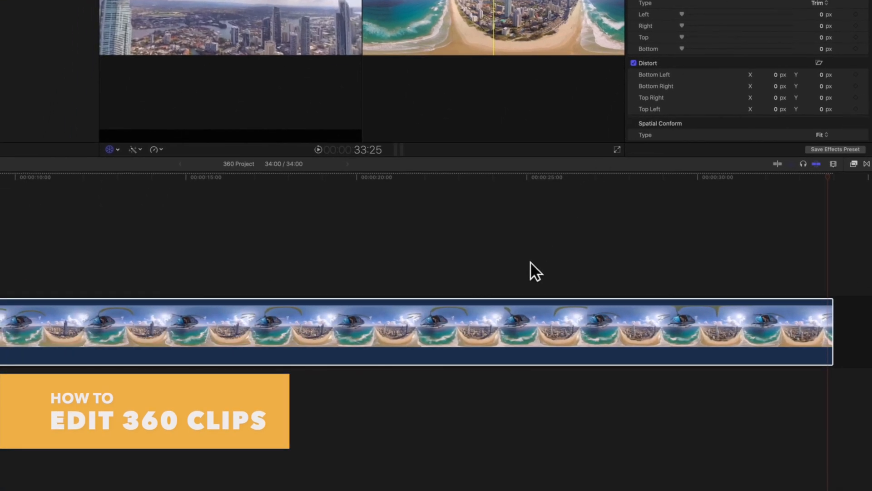
mouse_move(589, 278)
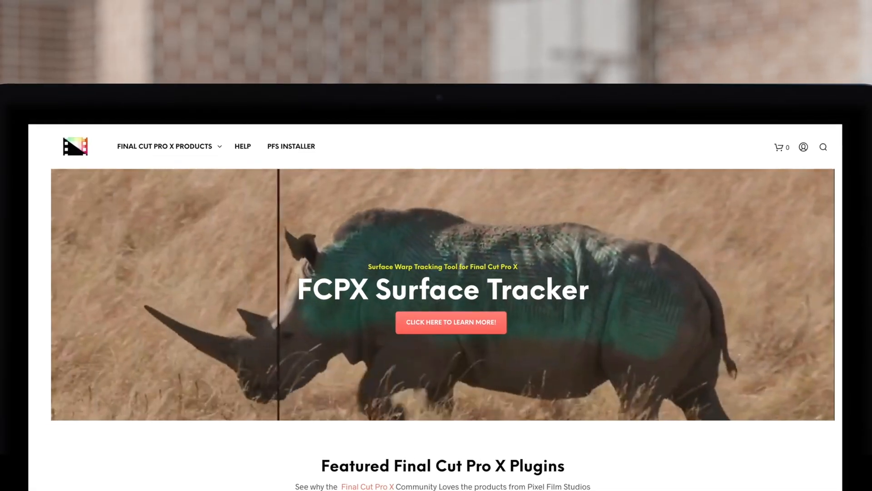
Scroll the Pixel Film Studios homepage down to the Featured FCPX Plugins grid.
scroll("down", 3)
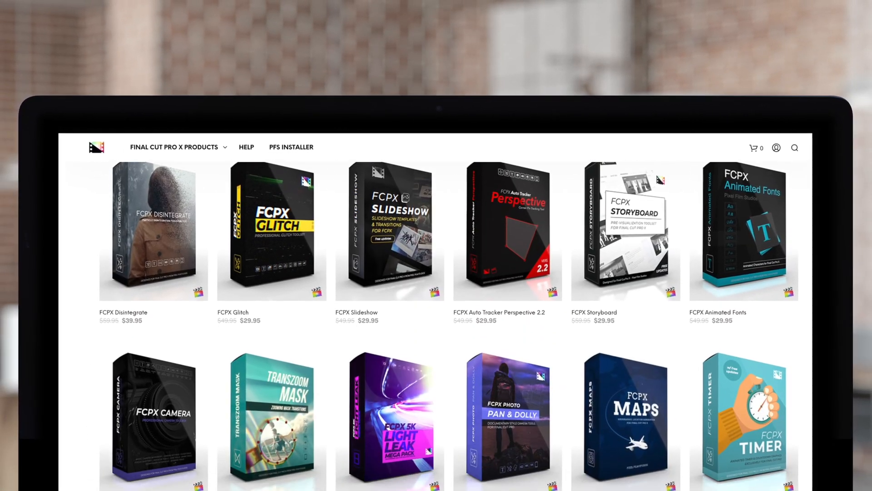
scroll("down", 3)
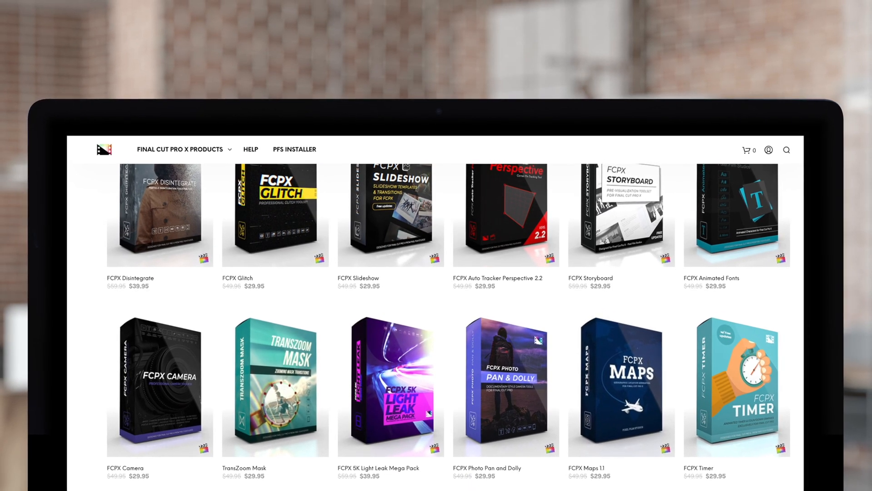